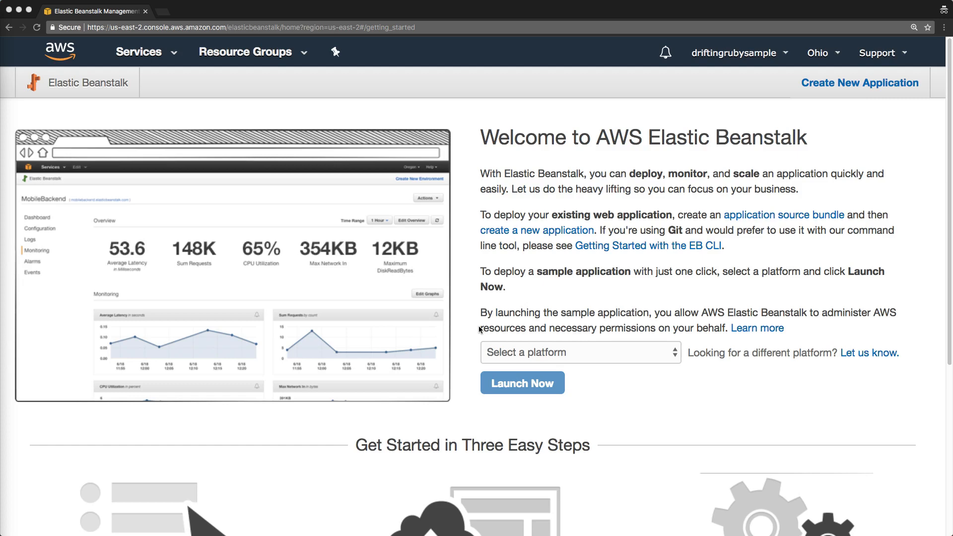
mouse_move(478, 331)
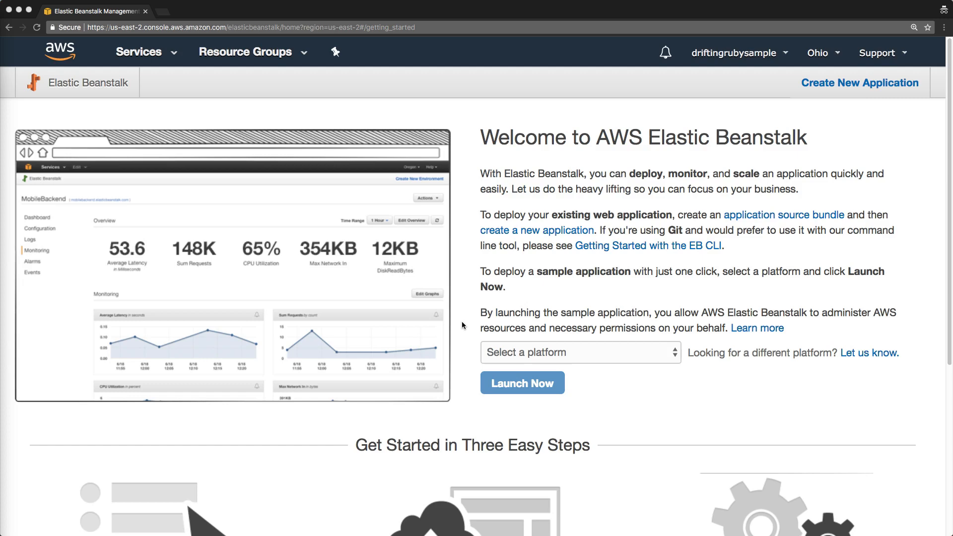
mouse_move(509, 172)
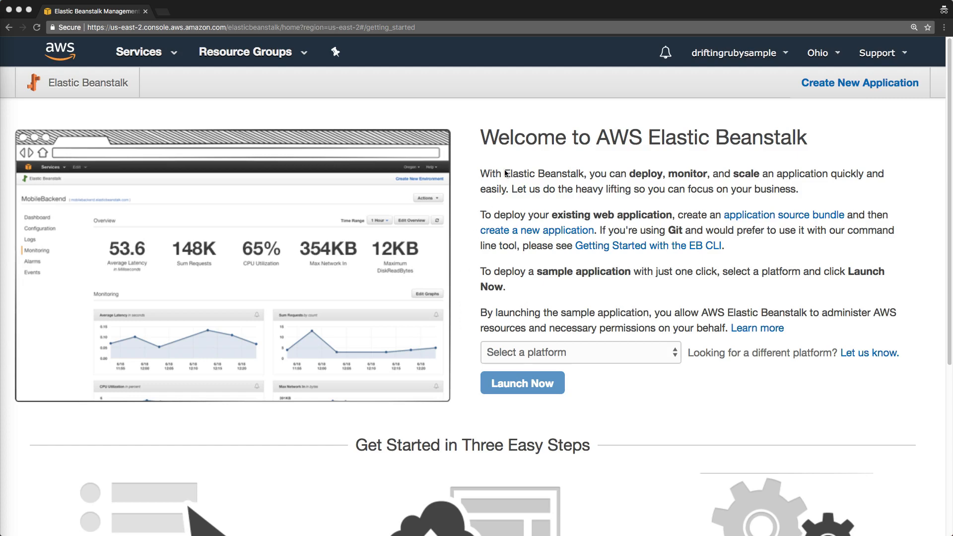
Open the region menu to check that US East (Ohio) is the active region.
left_click(818, 53)
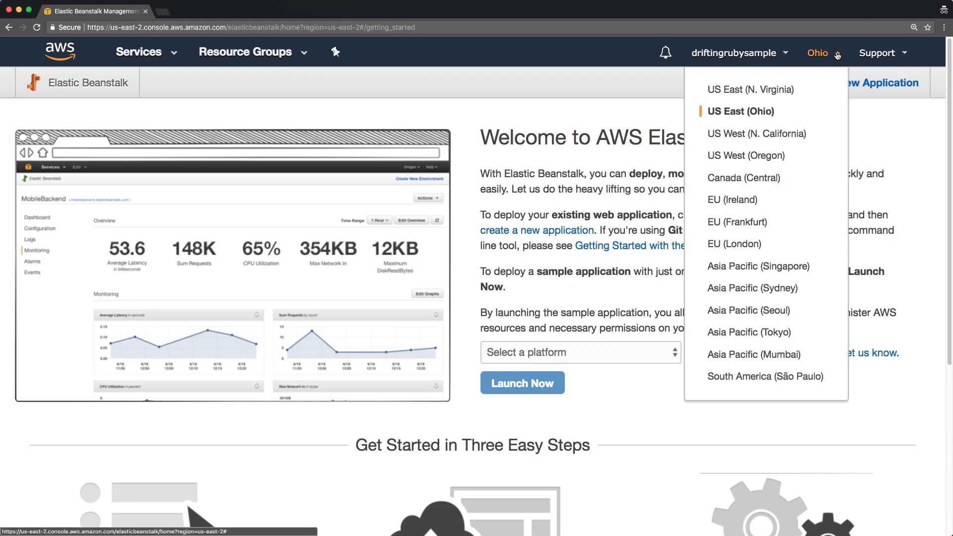
mouse_move(750, 89)
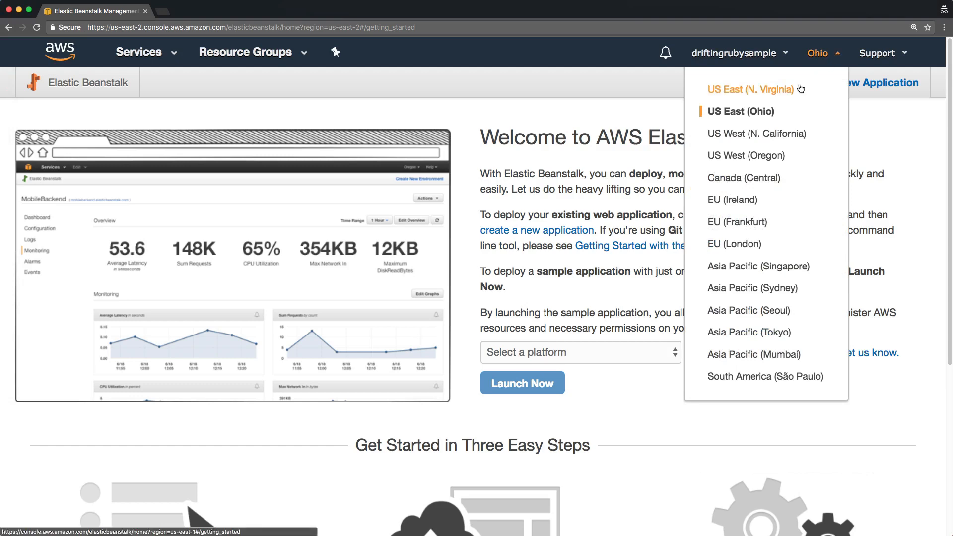
mouse_move(749, 116)
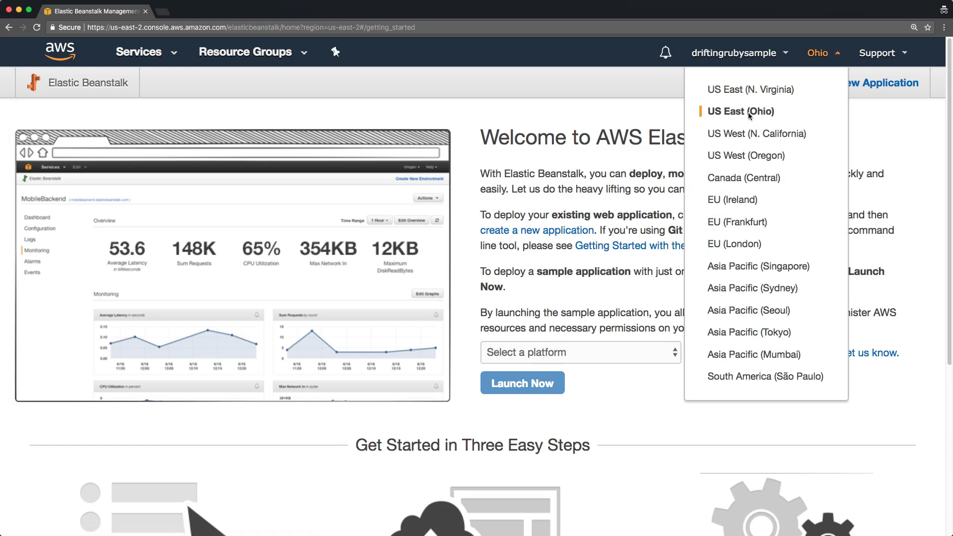